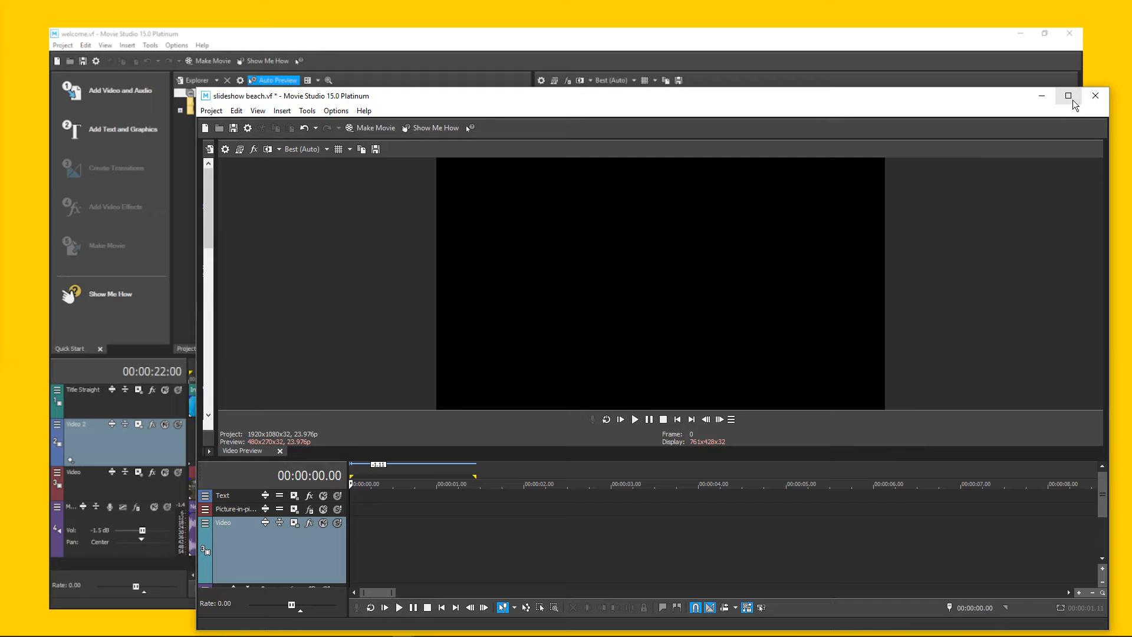
# Maximize the blank 'slideshow beach' project window to fill the screen
pyautogui.click(1068, 95)
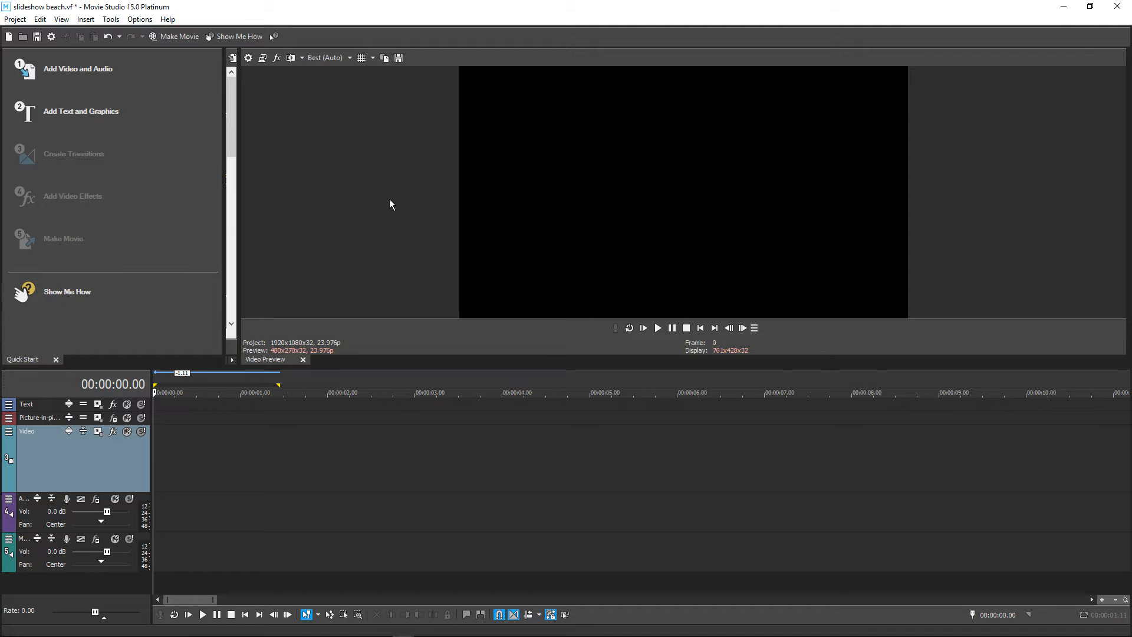
pyautogui.moveTo(394, 204)
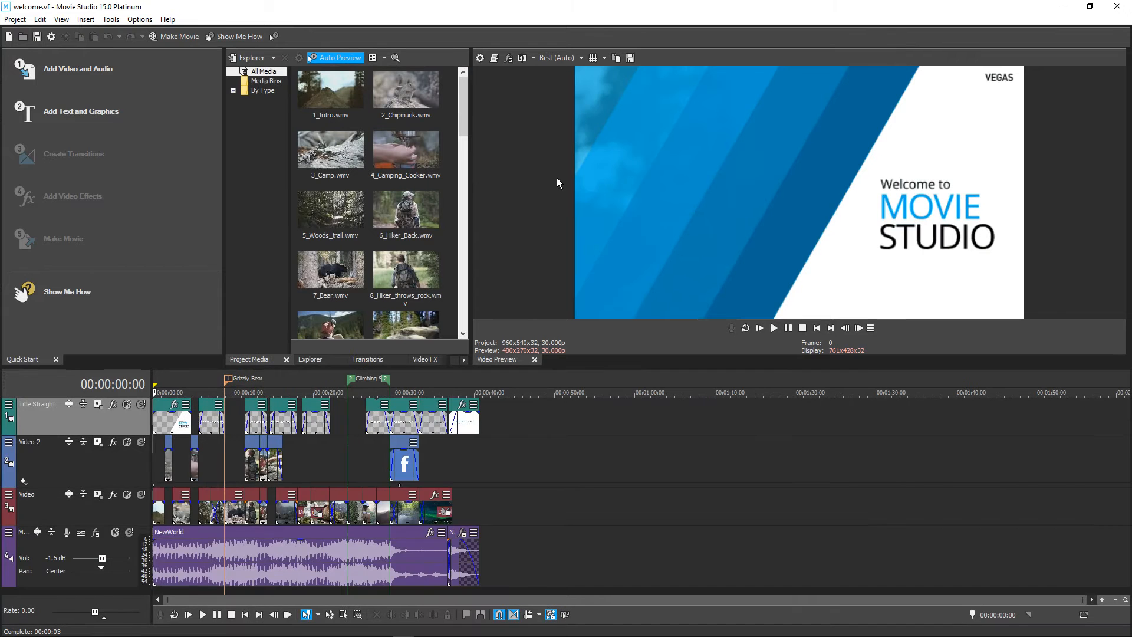
pyautogui.moveTo(551, 185)
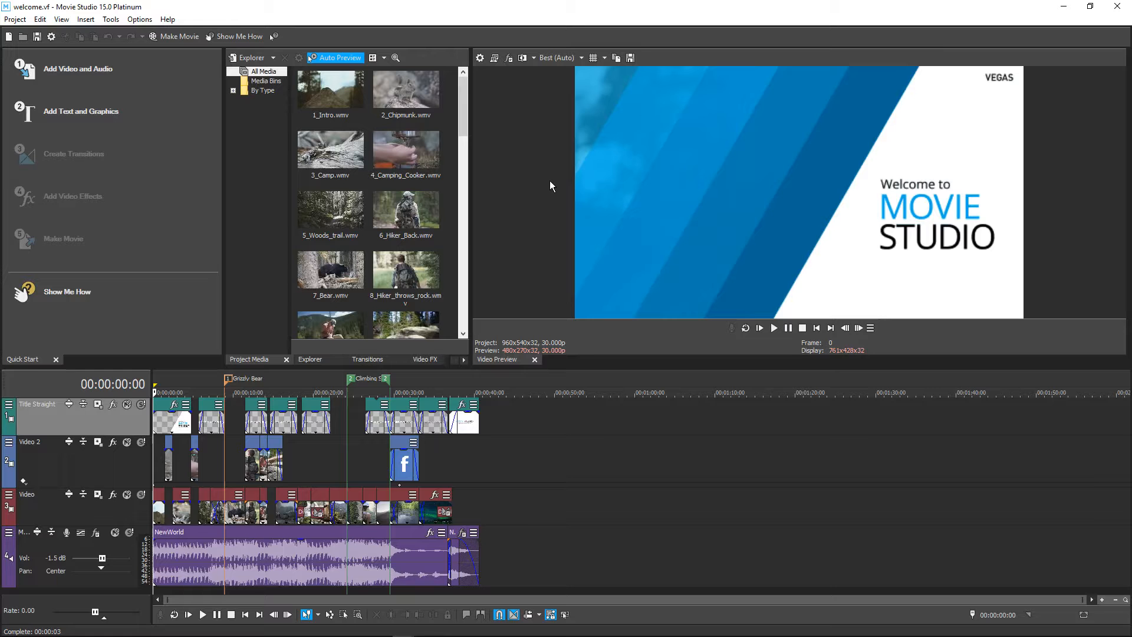
pyautogui.moveTo(548, 180)
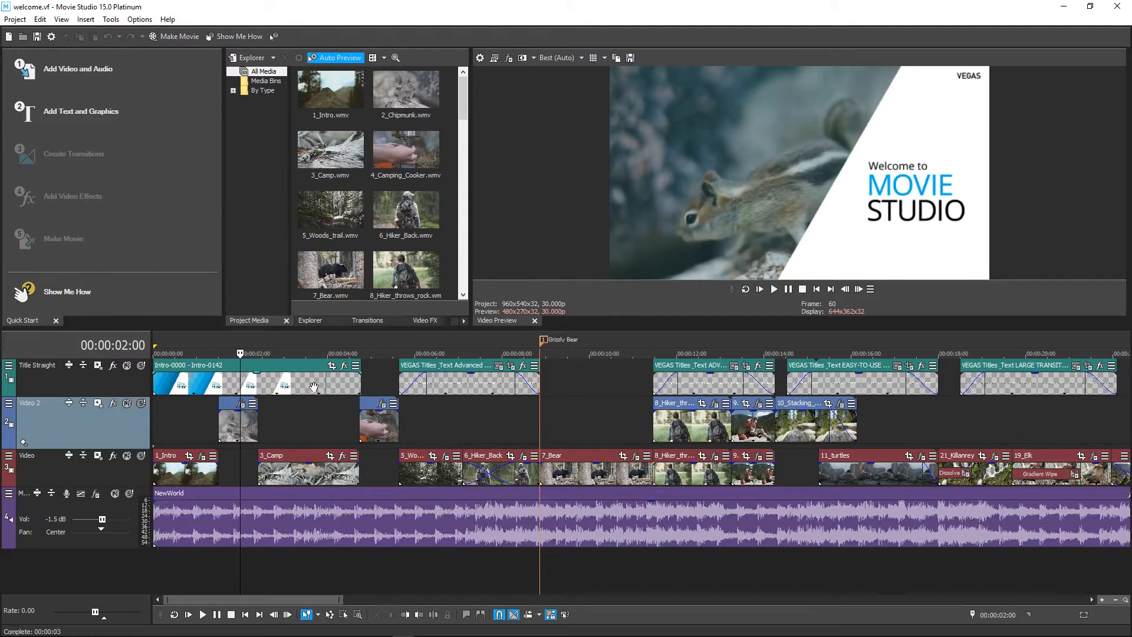
# Select the opening Intro welcome title event on the timeline
pyautogui.click(303, 375)
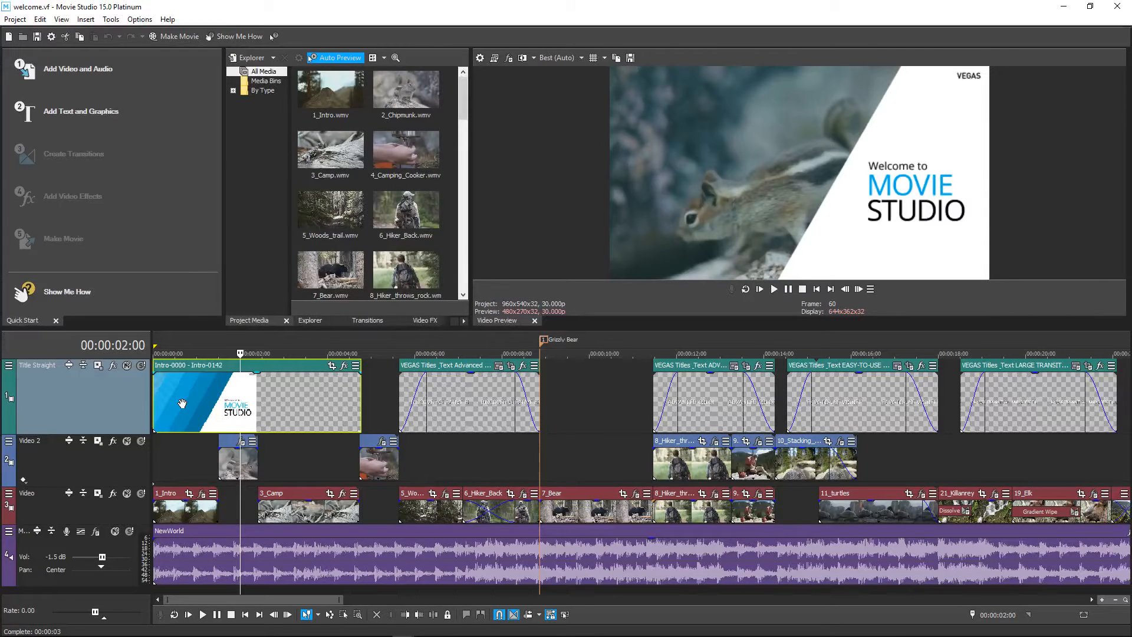
pyautogui.moveTo(225, 433)
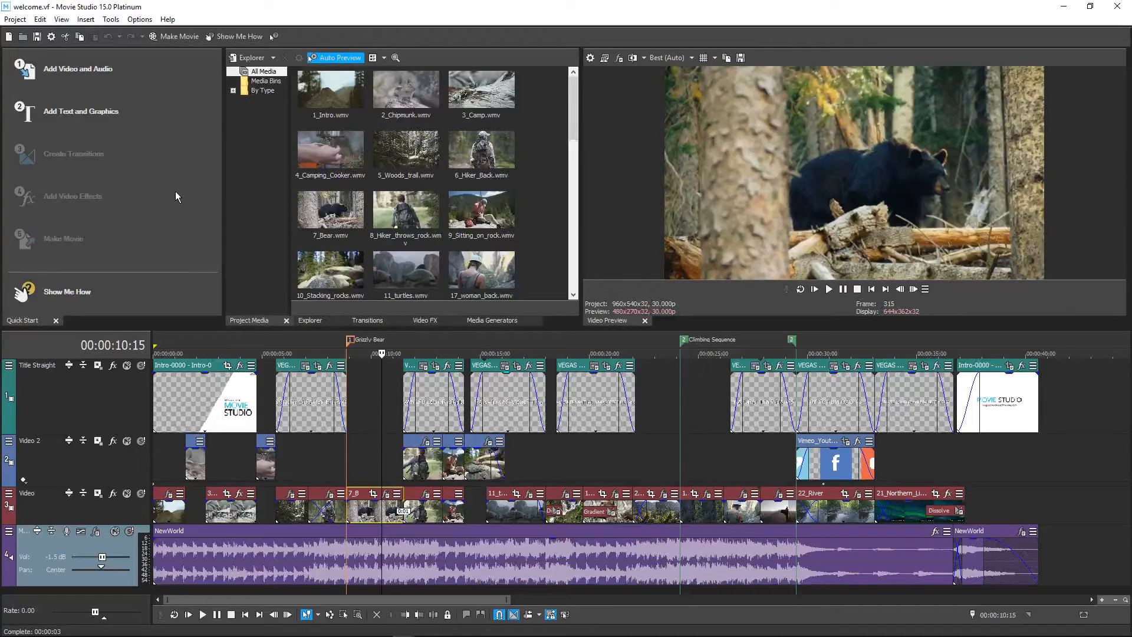
pyautogui.moveTo(80, 226)
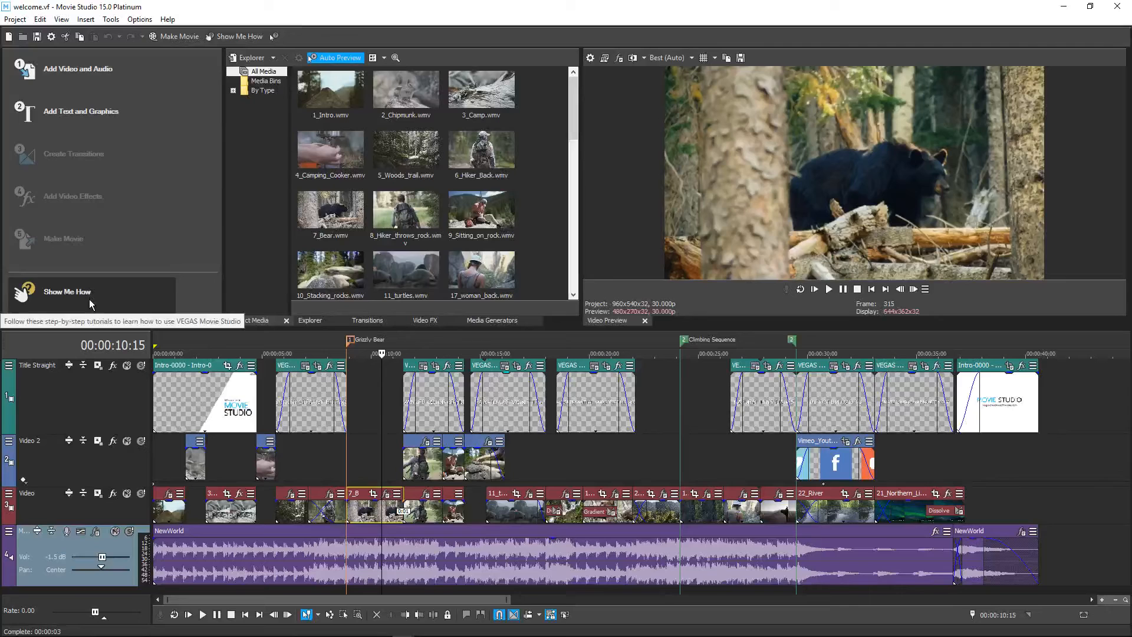
# Auto-preview 2_Chipmunk, 7_Bear, 8_Hiker_throws_rock and 9_Sitting_on_rock from the Explorer library
pyautogui.click(406, 88)
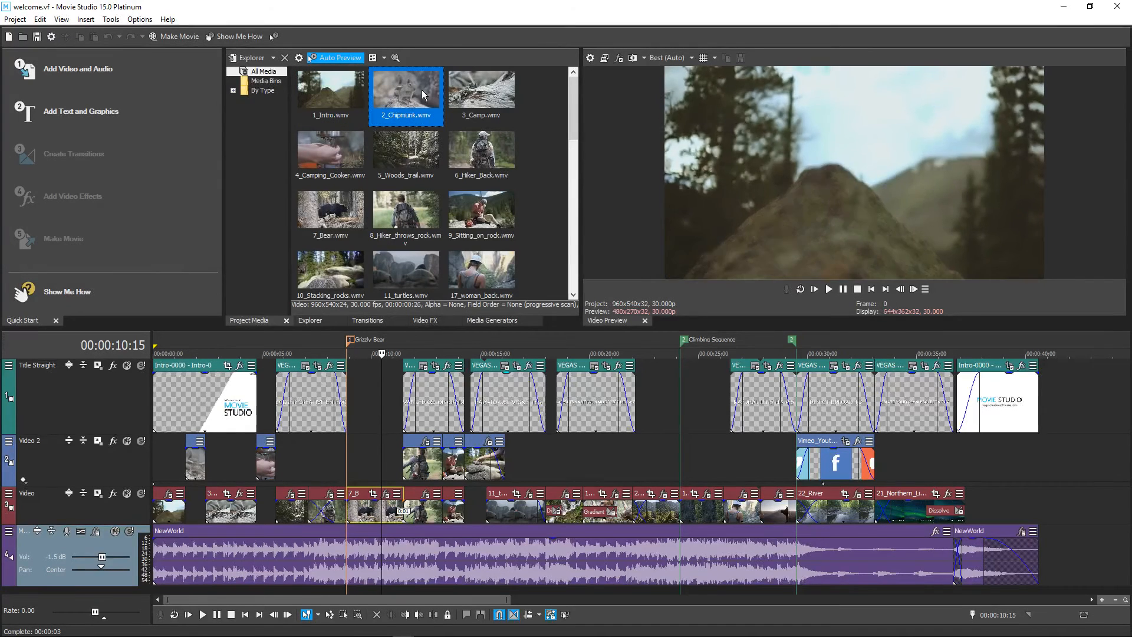
pyautogui.click(482, 155)
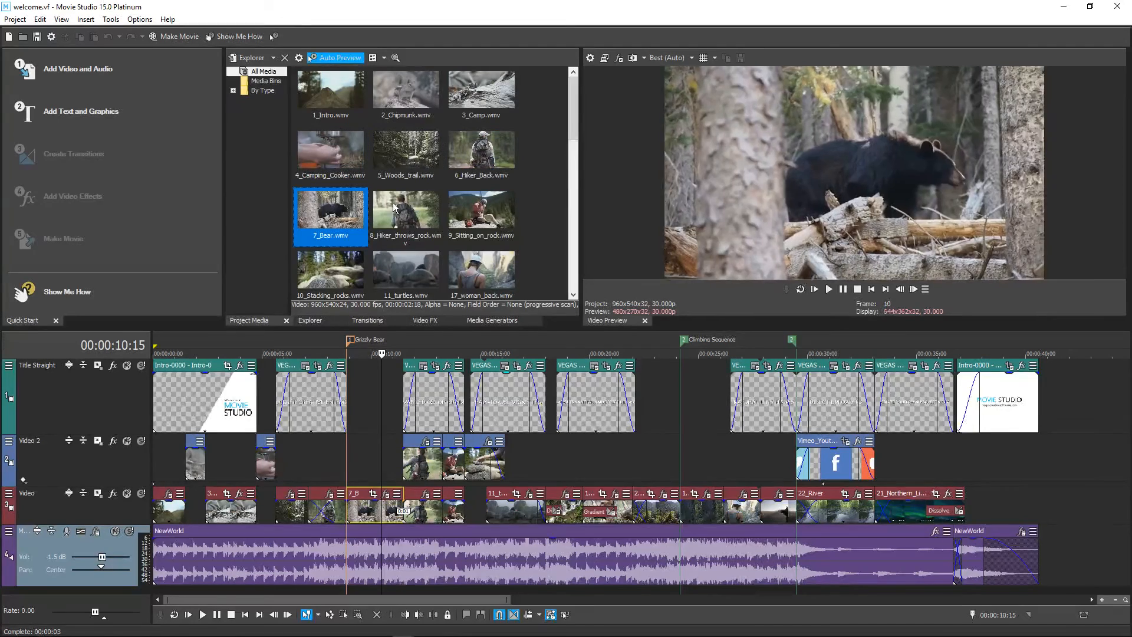
pyautogui.click(405, 213)
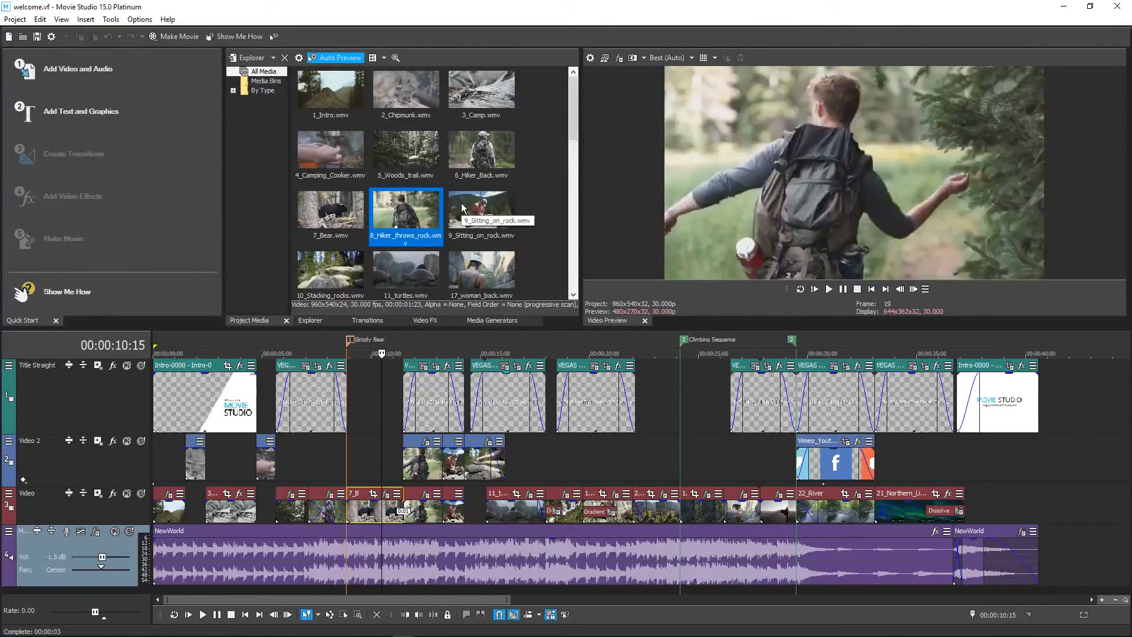
pyautogui.click(482, 210)
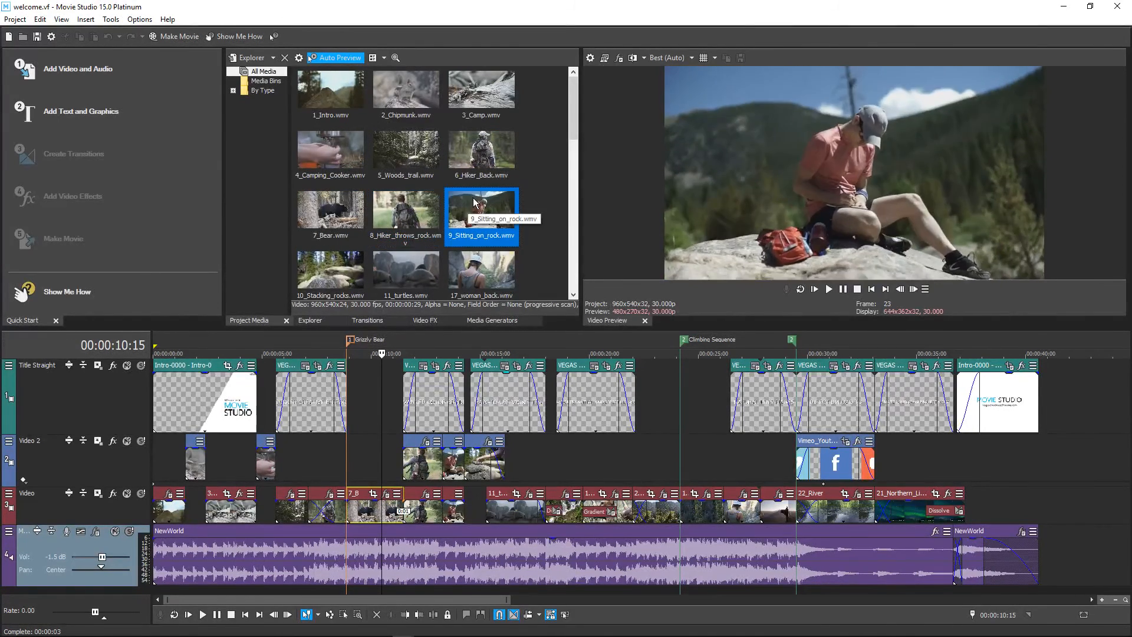